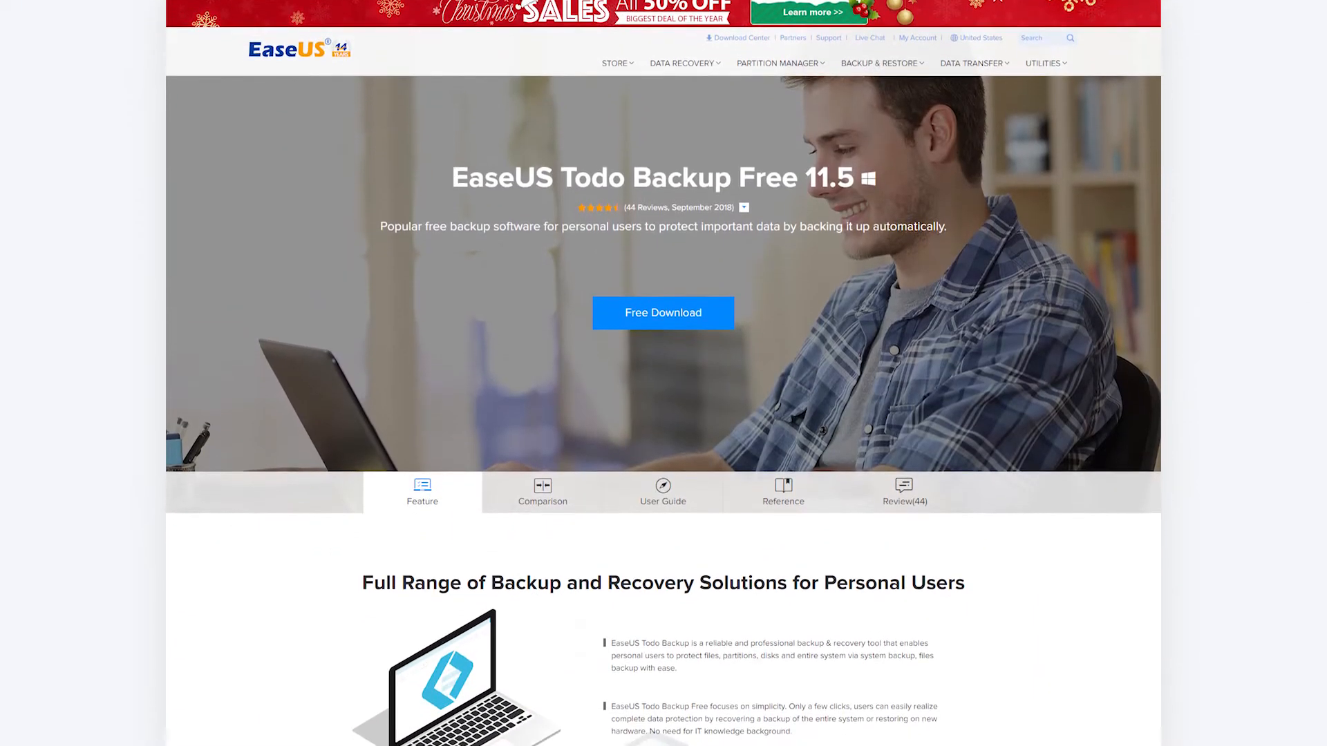
- Scroll the EaseUS Todo Backup Free page down to the backup and recovery features
scroll(down, 3)
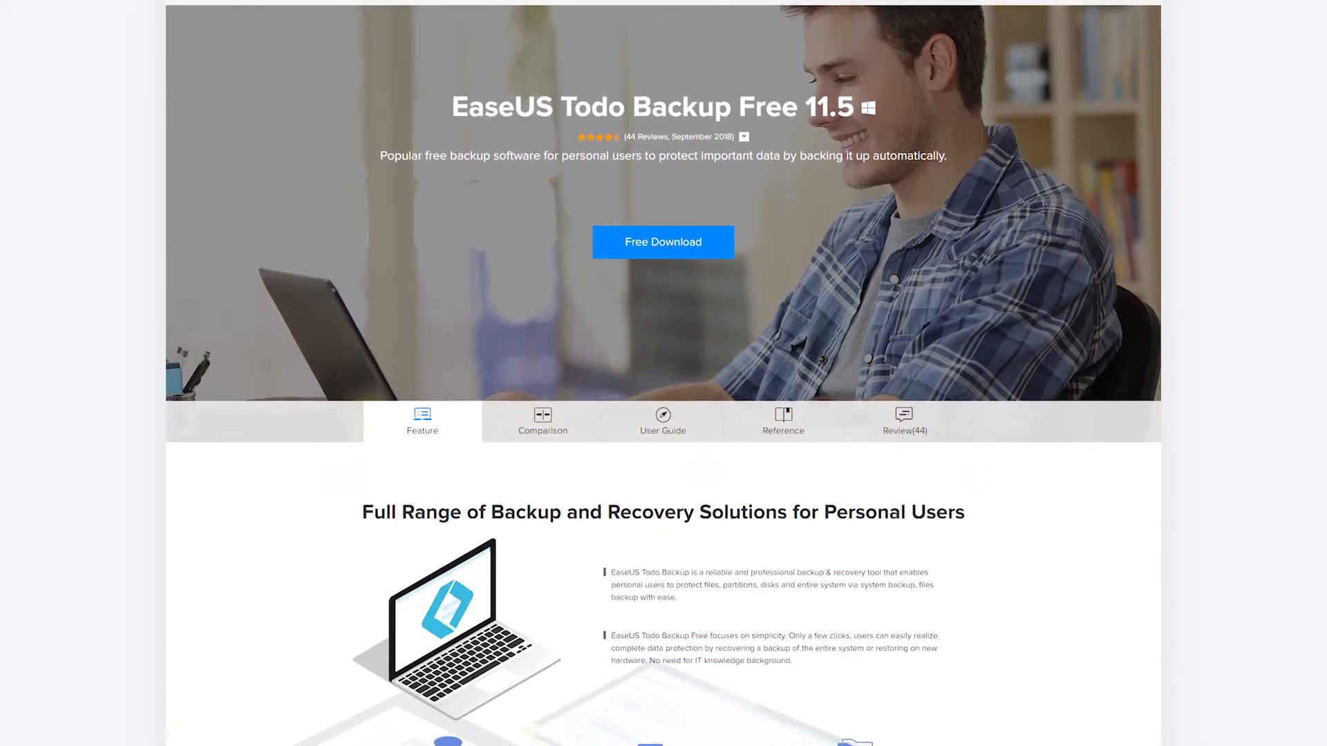
scroll(down, 3)
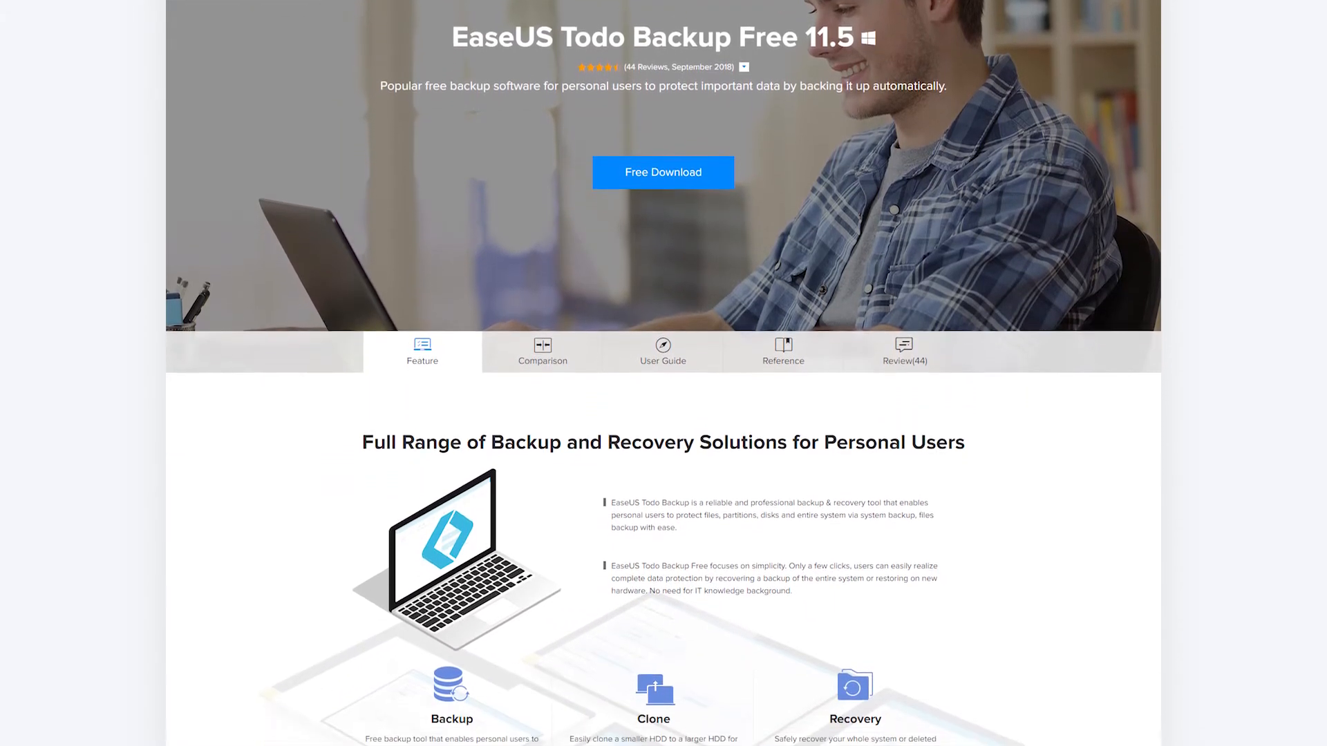
scroll(down, 3)
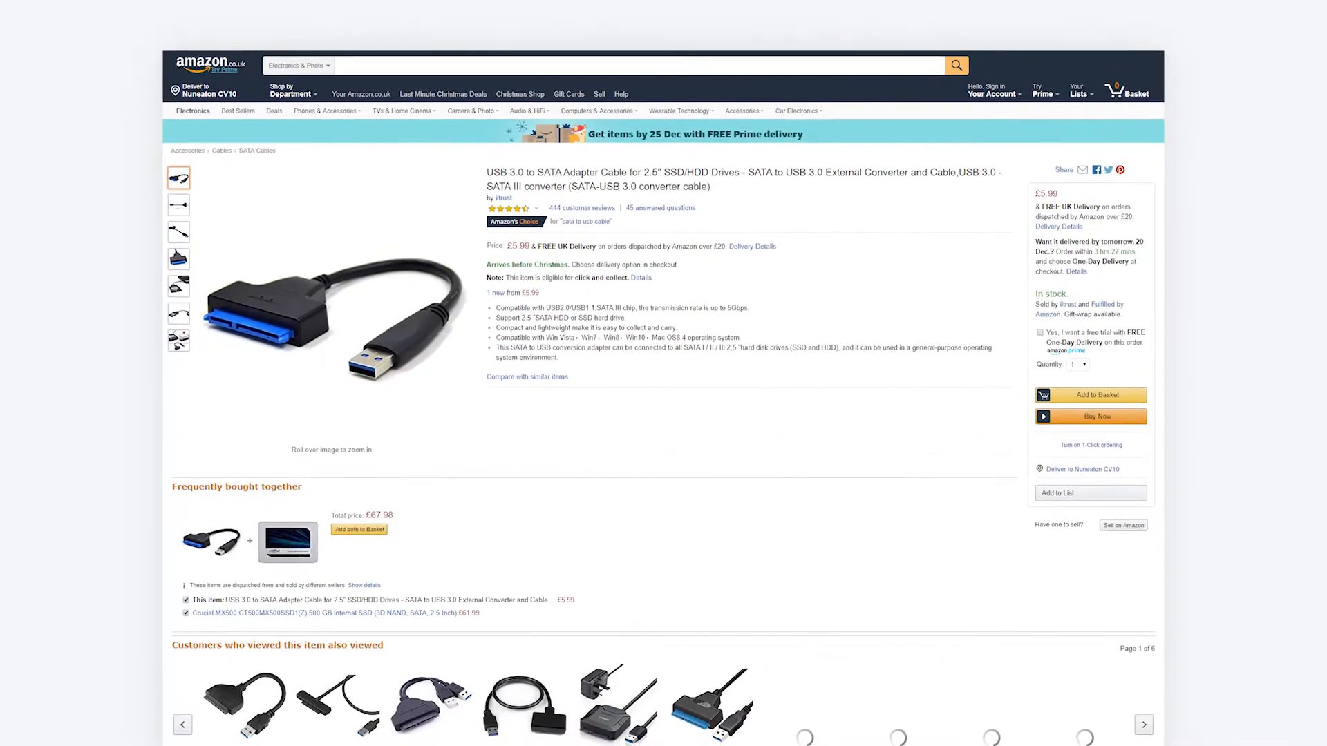
- Scroll the Amazon listing for the USB 3.0 to SATA adapter cable
scroll(down, 3)
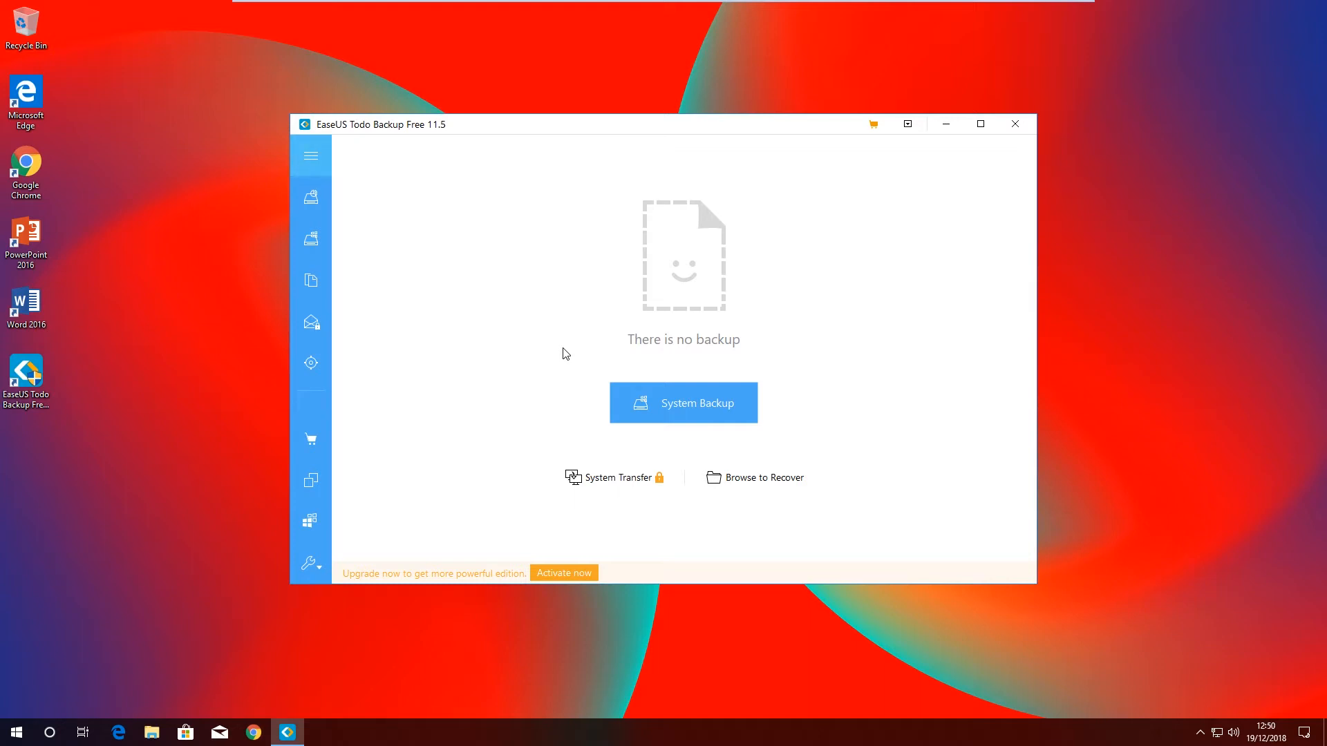
- Begin a disk clone and select all four partitions of the 250 GB Hard disk 0 as source
click(311, 480)
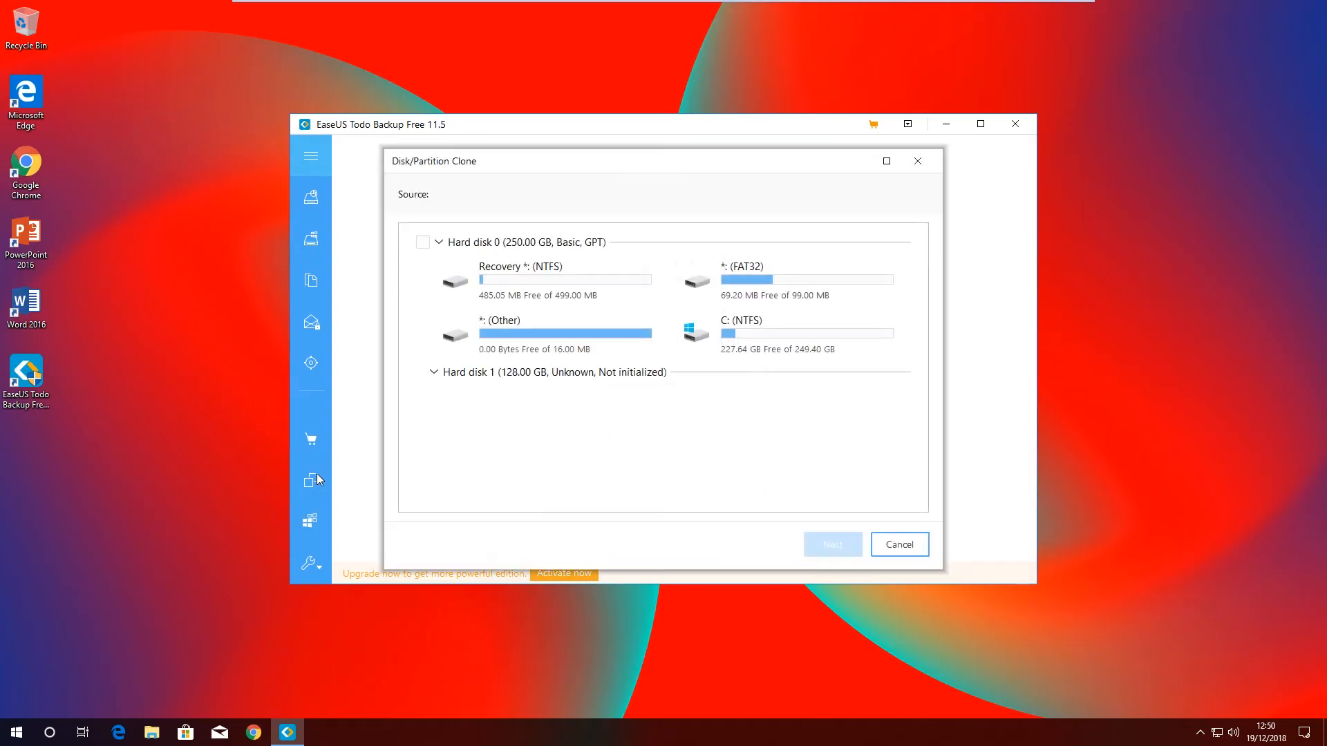
mouse_move(345, 412)
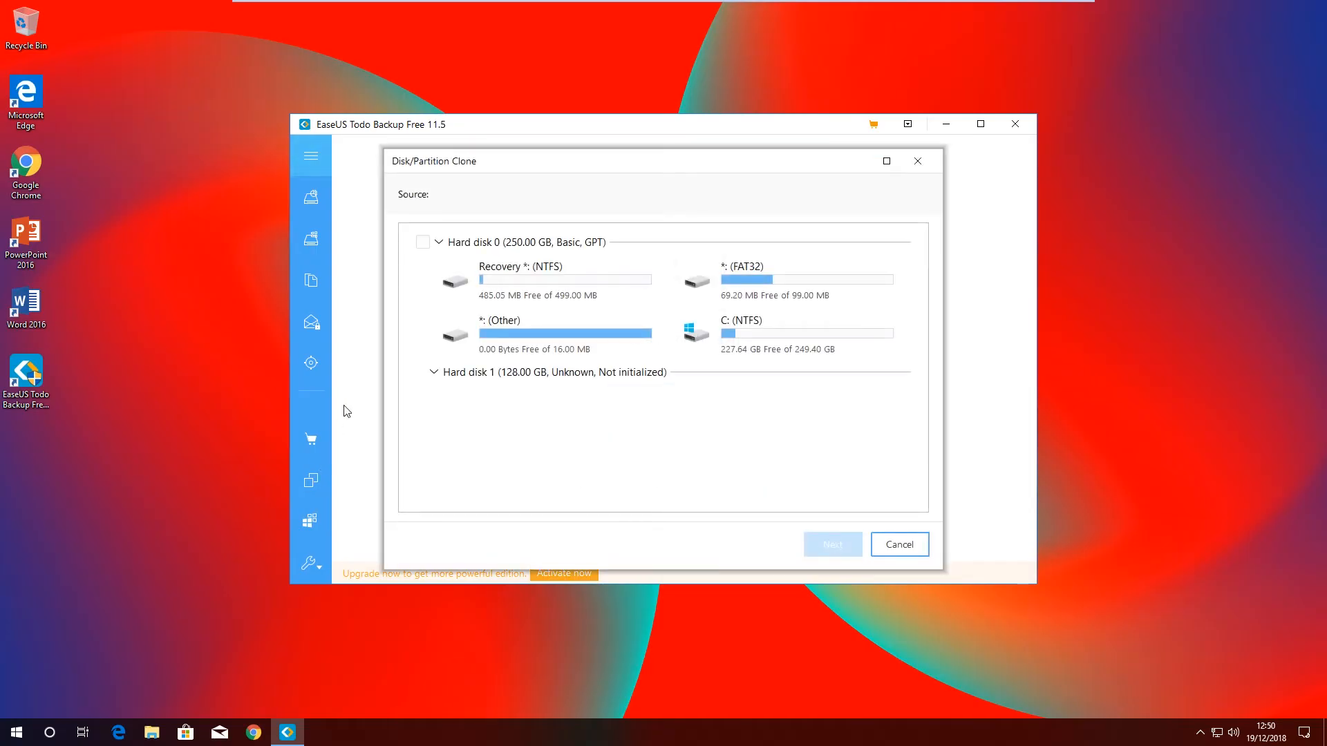
mouse_move(737, 165)
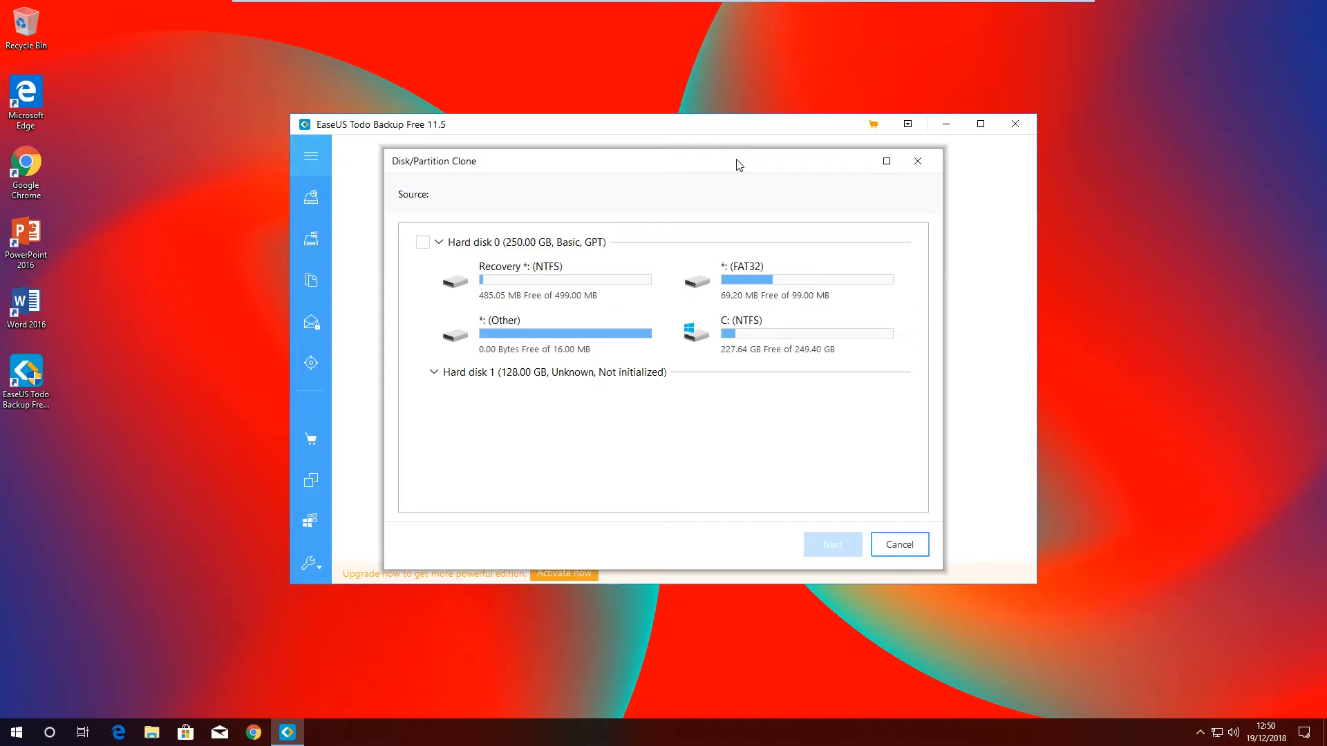
mouse_move(718, 179)
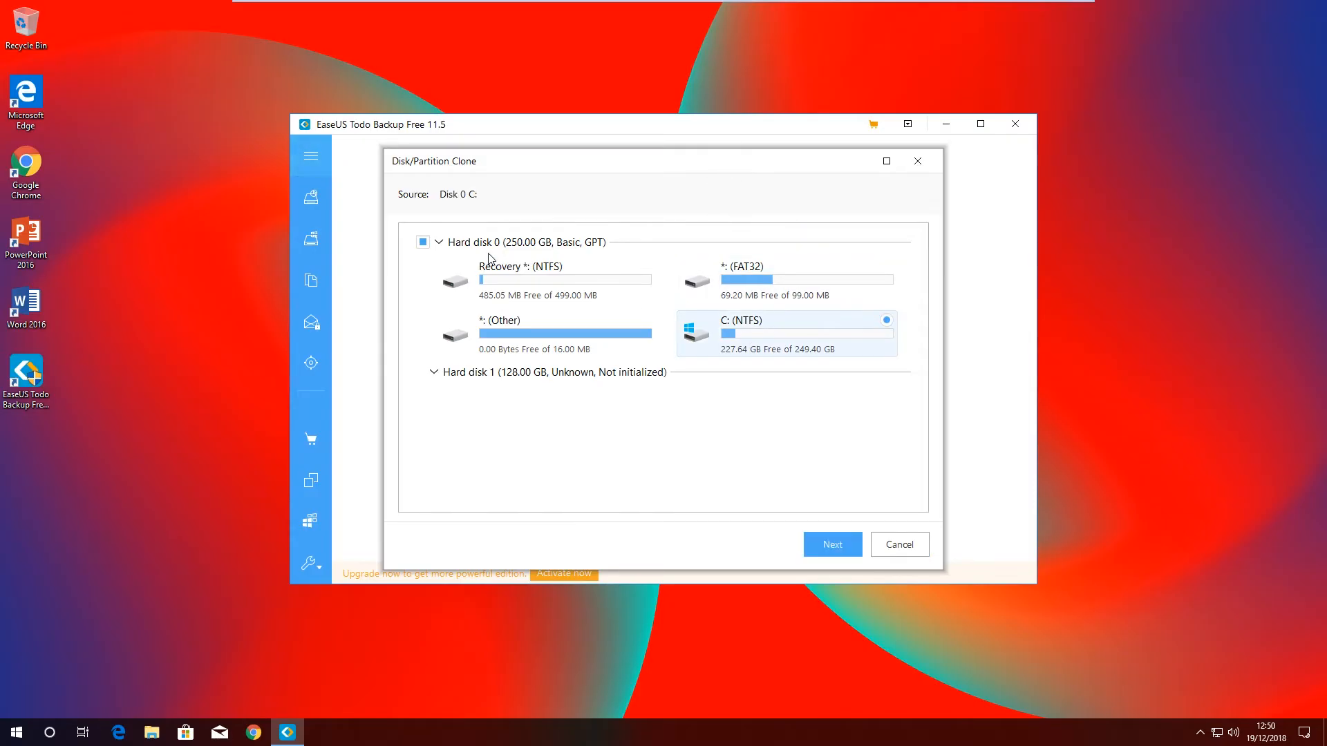
click(423, 242)
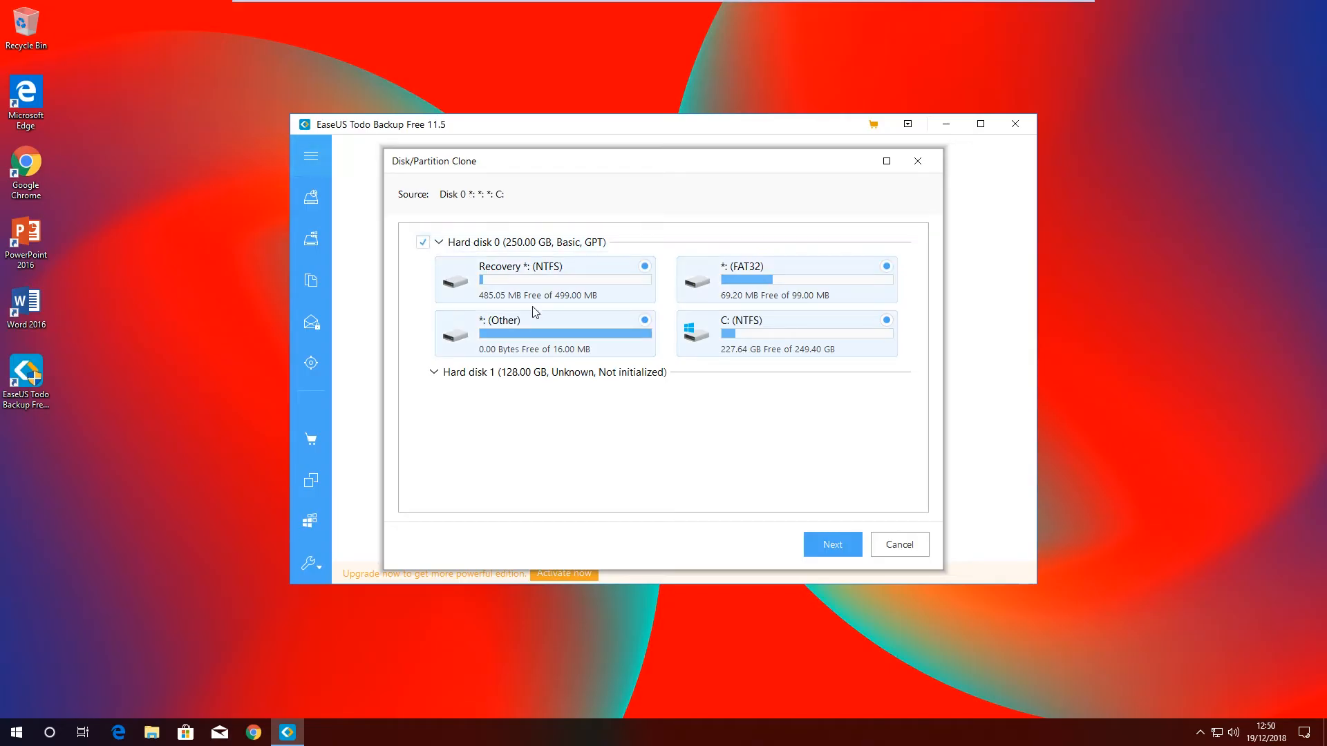
mouse_move(832, 545)
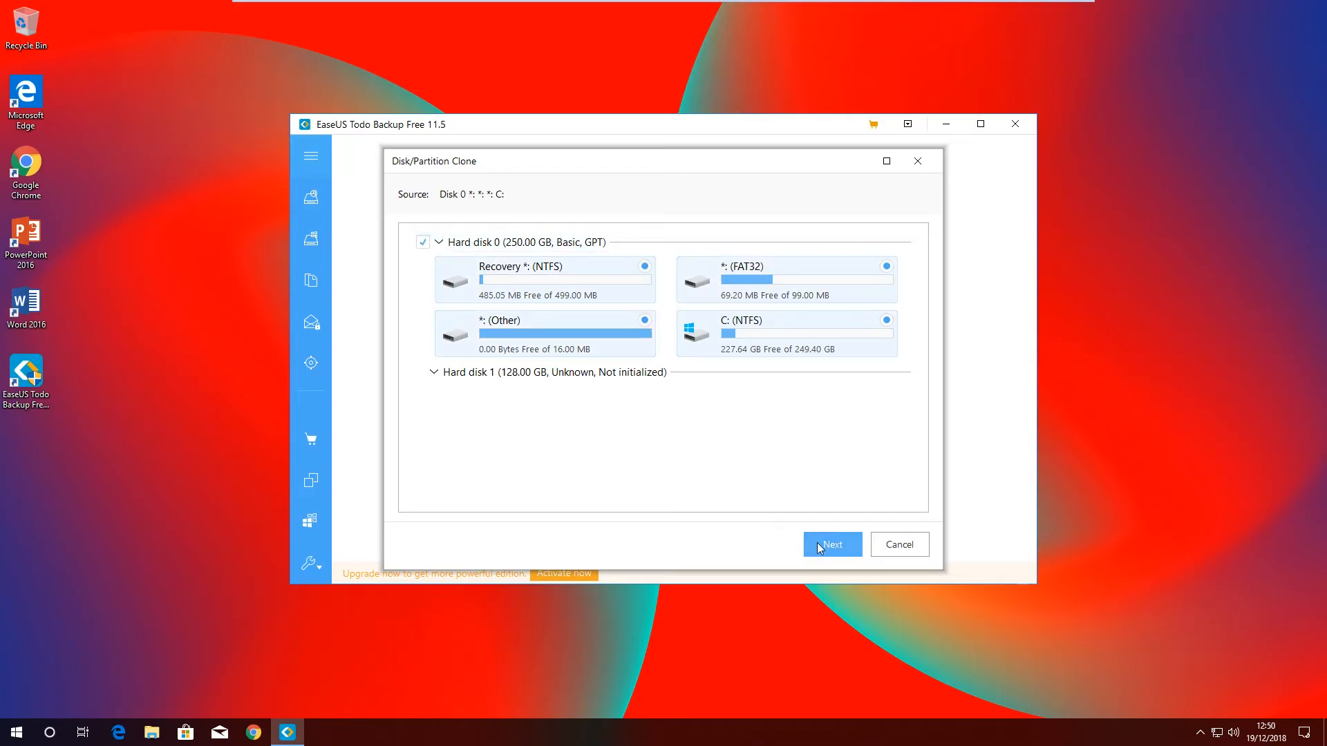
- Choose the 128 GB unallocated Hard disk 1 as the clone target
click(831, 545)
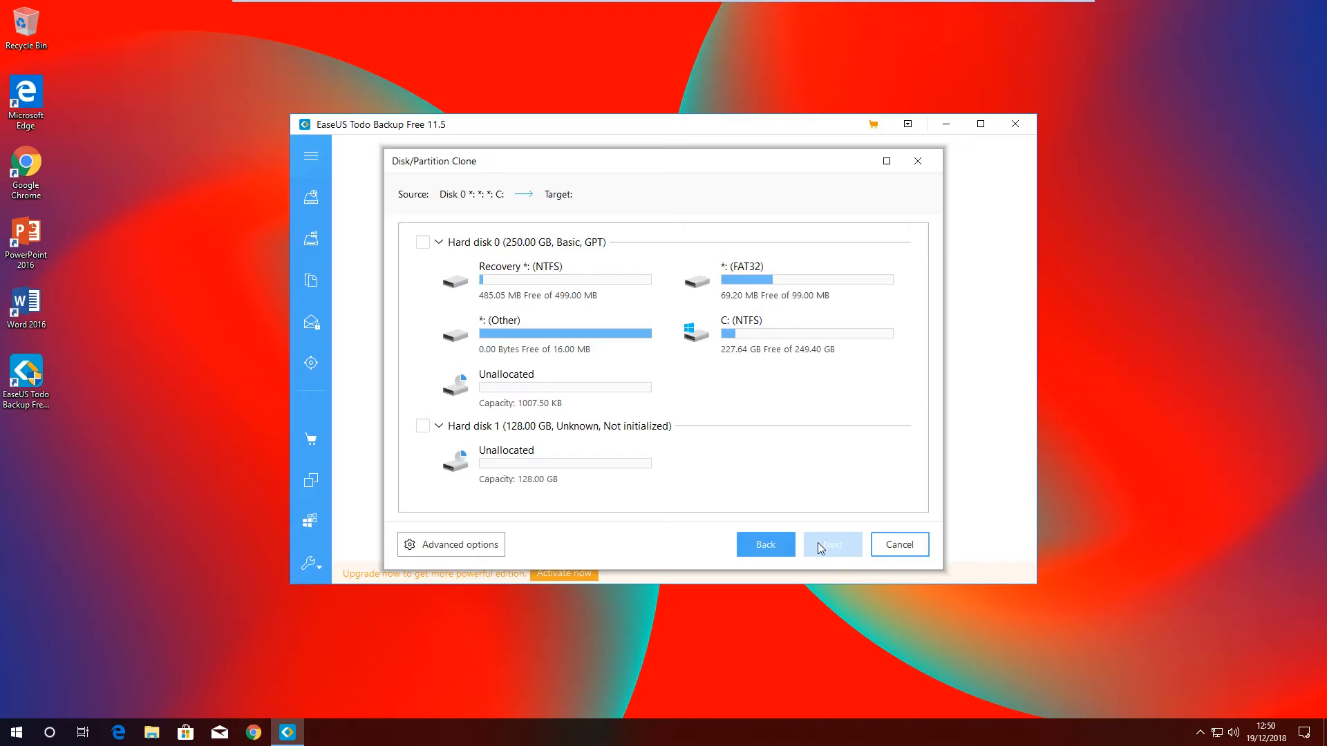
mouse_move(622, 436)
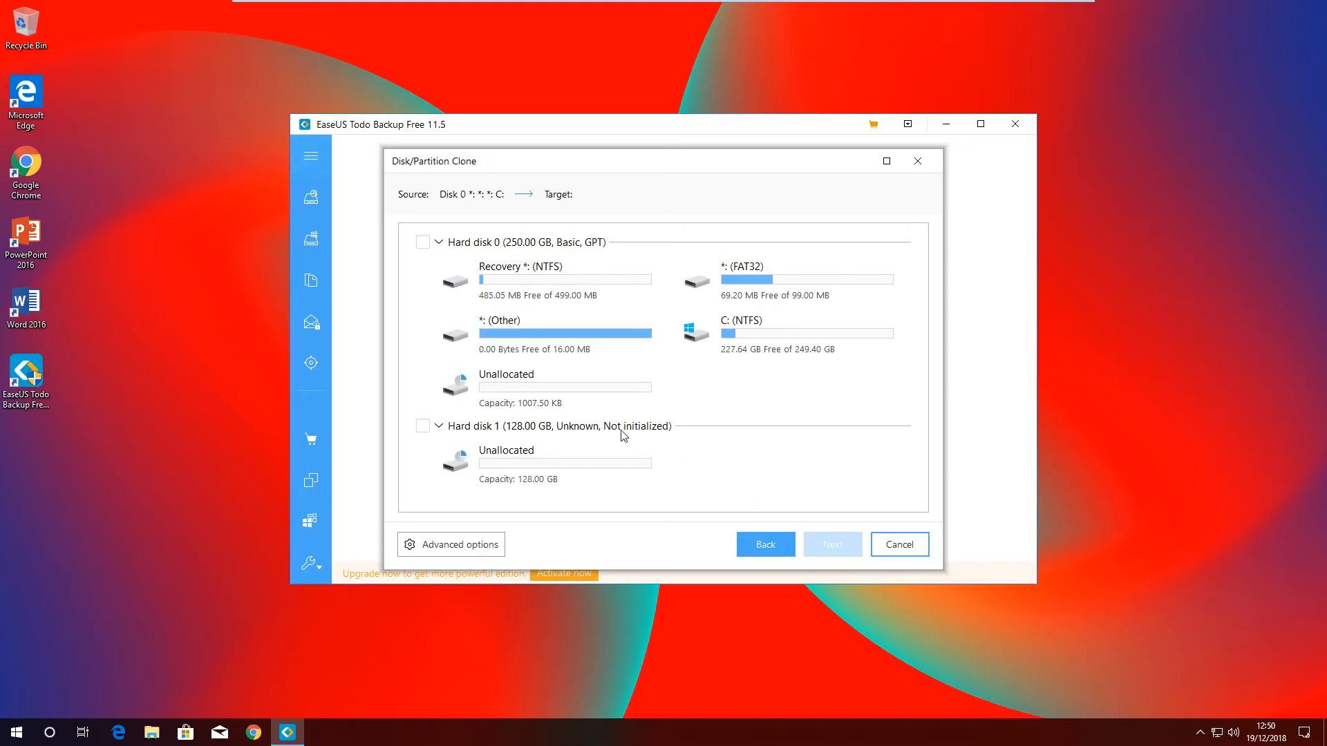
mouse_move(454, 444)
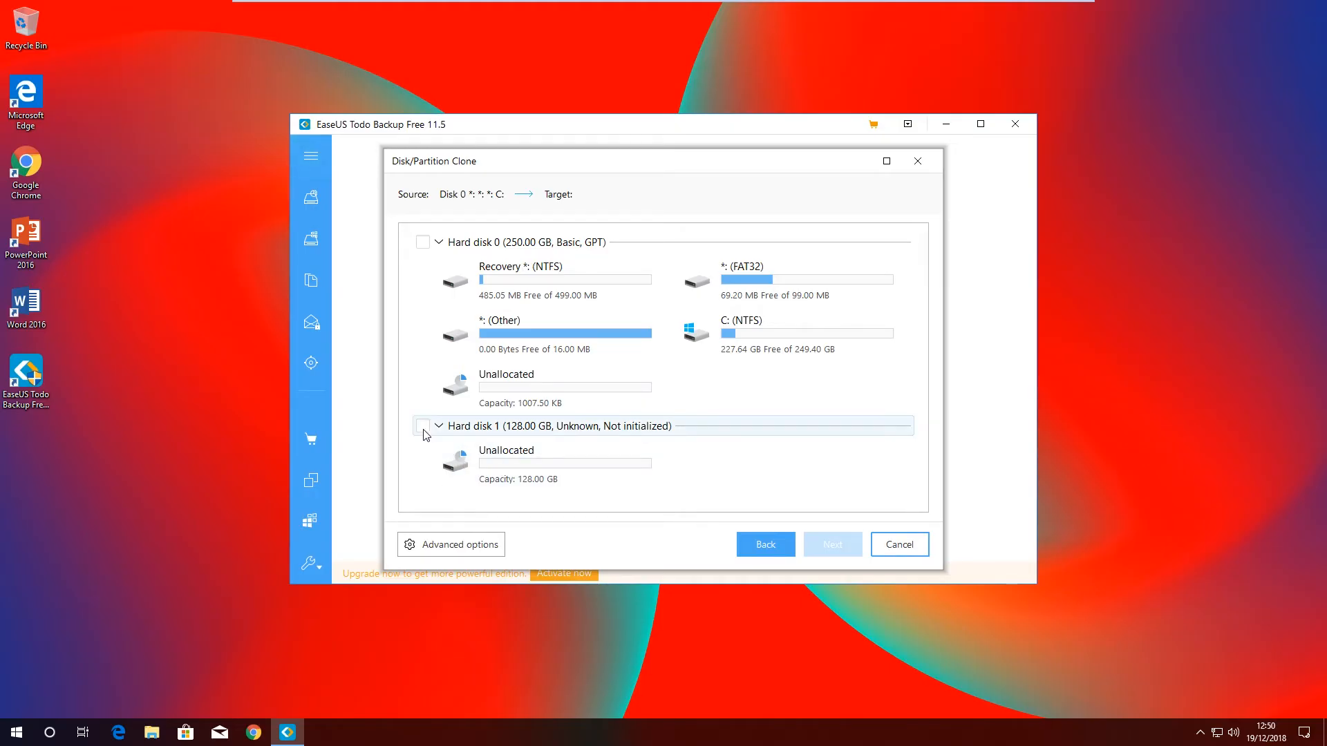
click(423, 426)
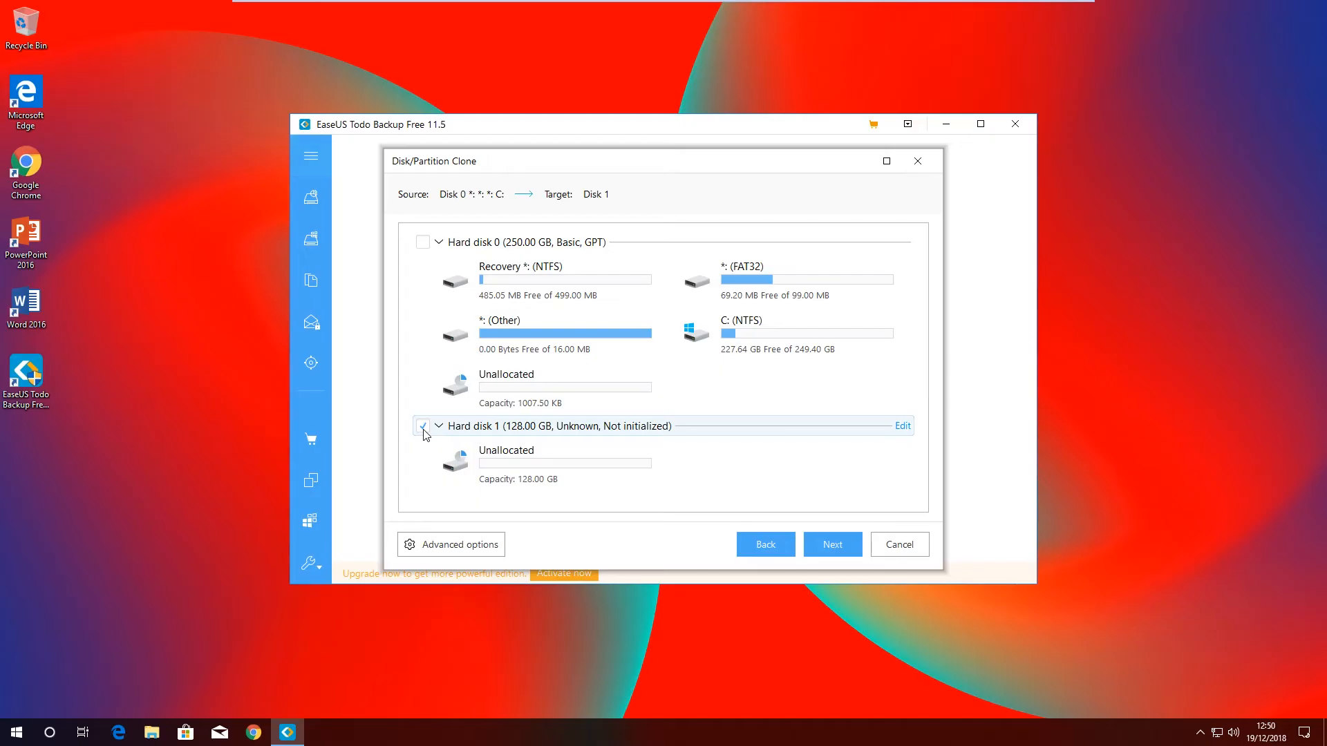
click(423, 425)
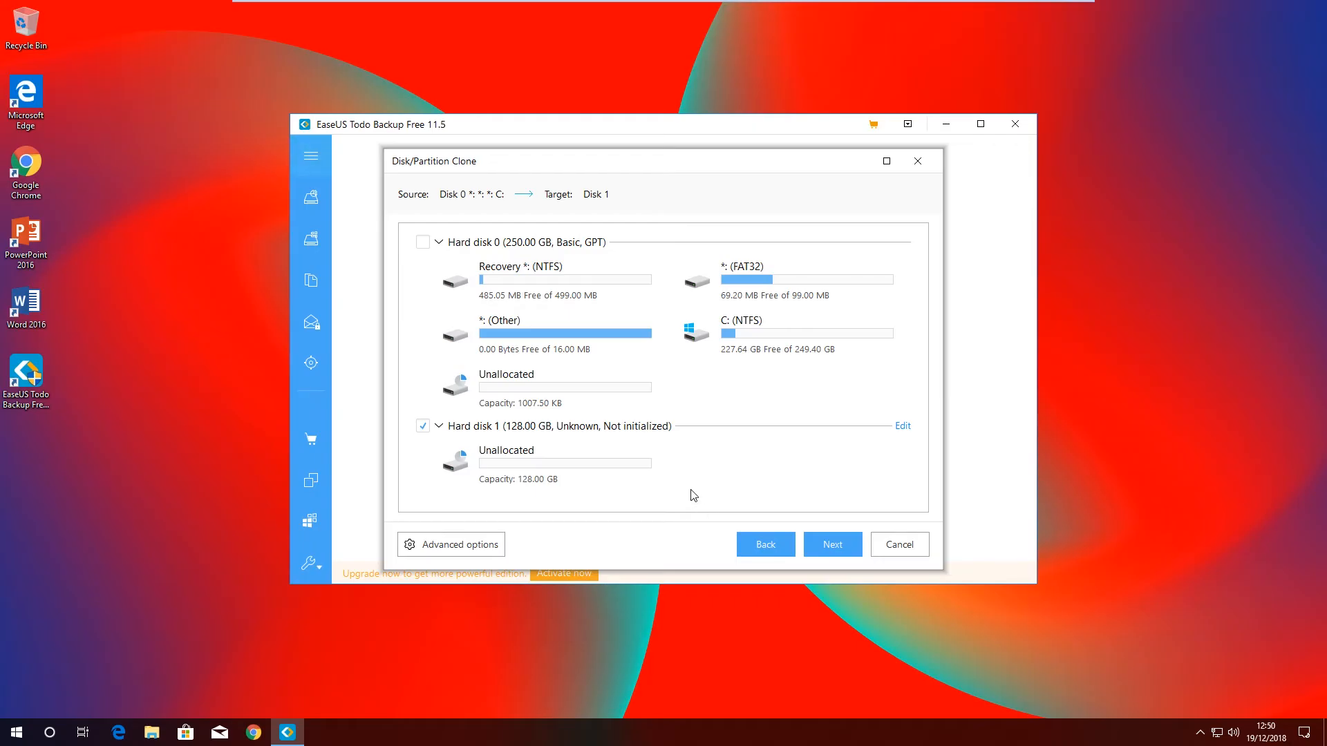
mouse_move(662, 476)
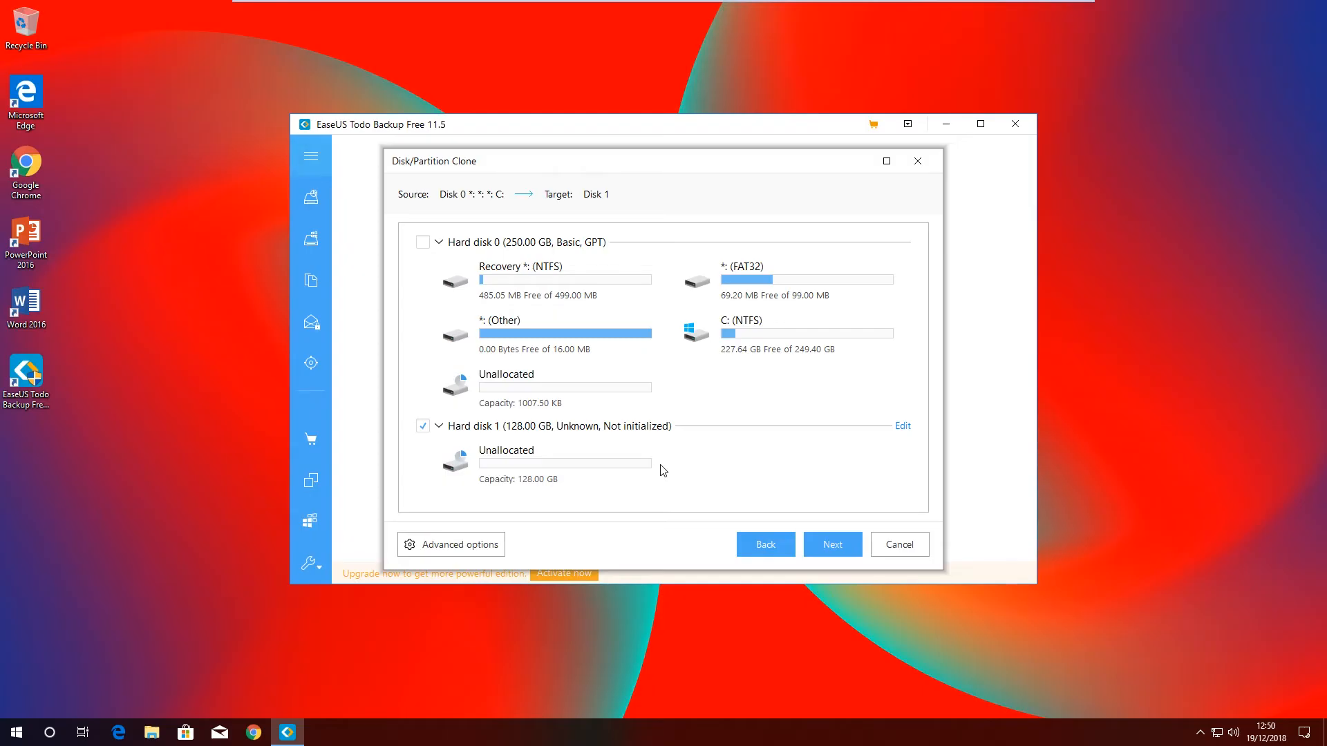
mouse_move(446, 551)
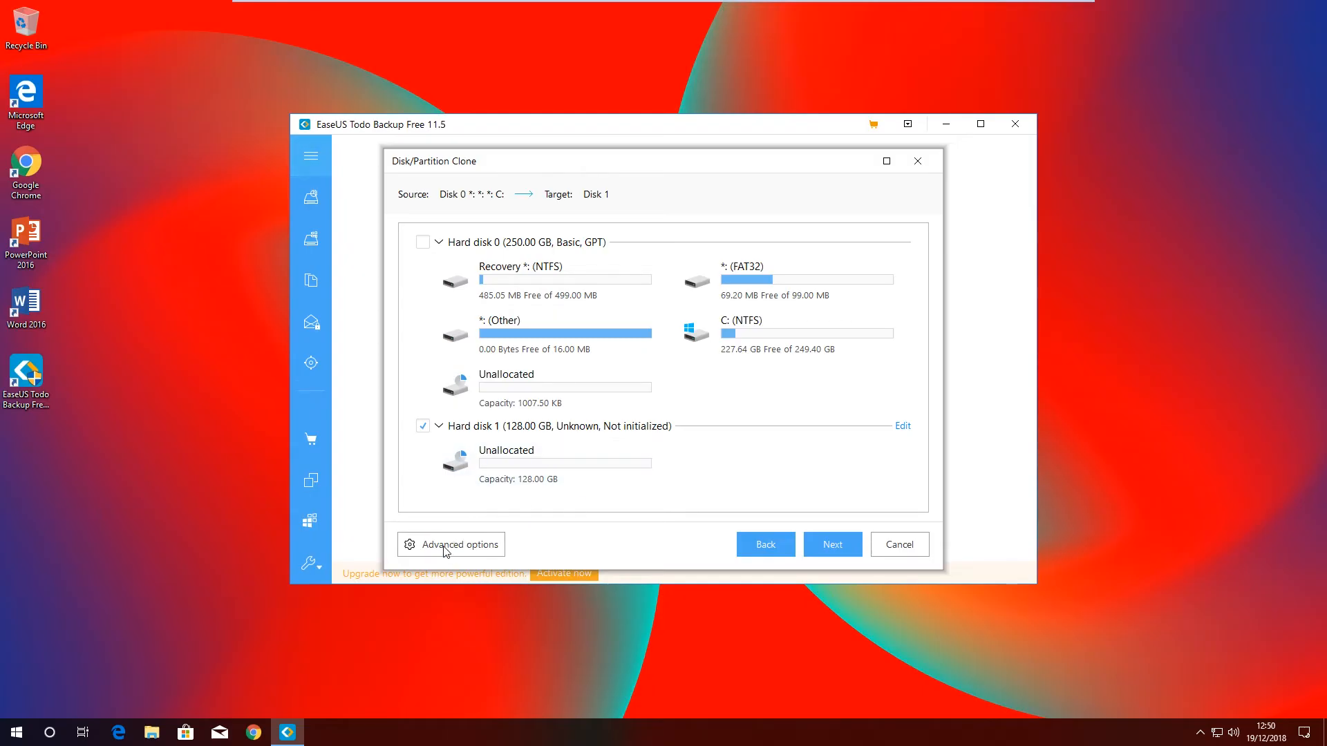
- Enable Optimize for SSD in the advanced clone options
click(450, 544)
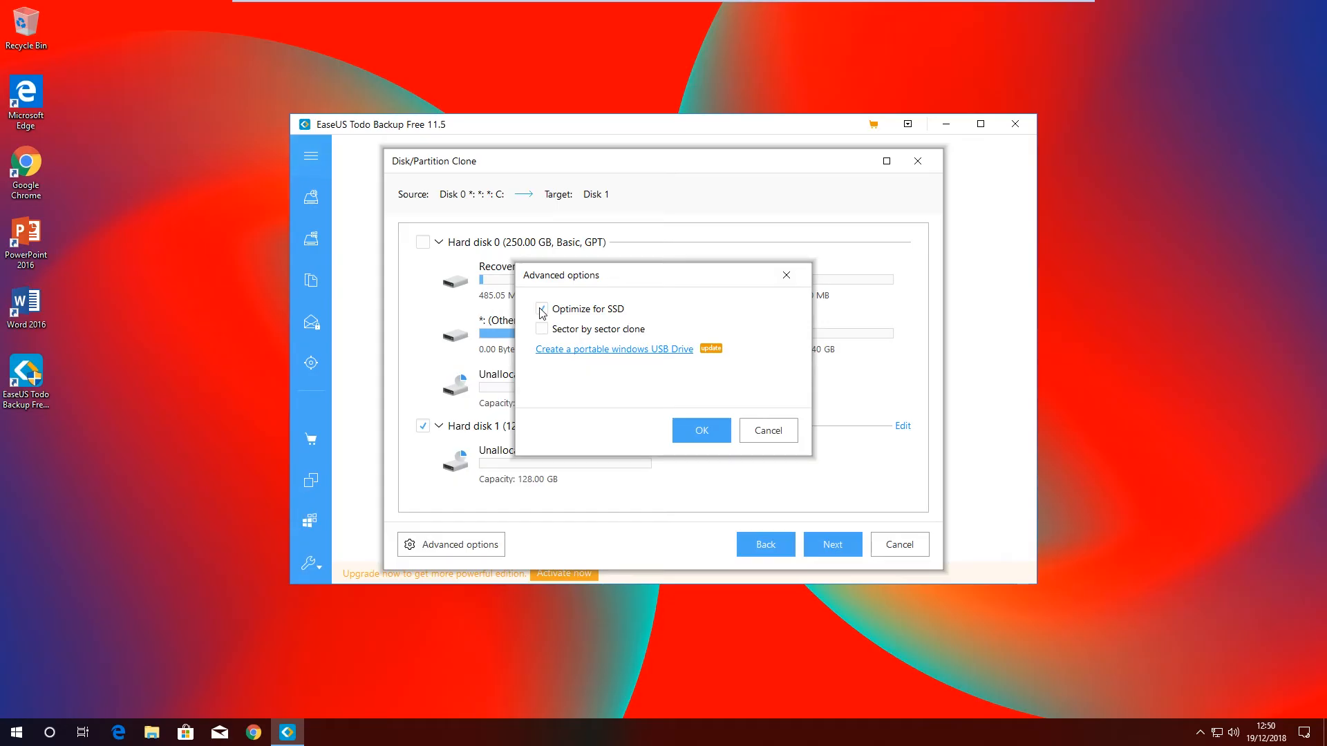
click(701, 430)
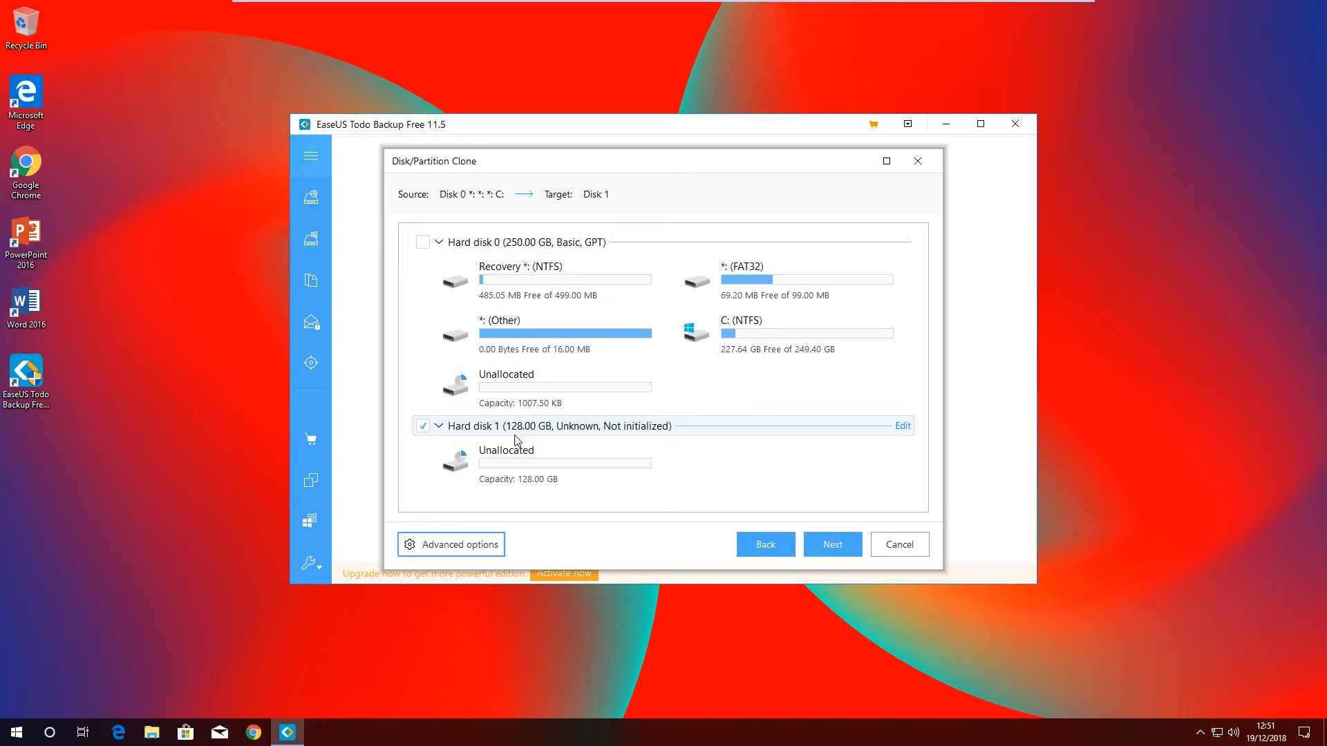
mouse_move(692, 466)
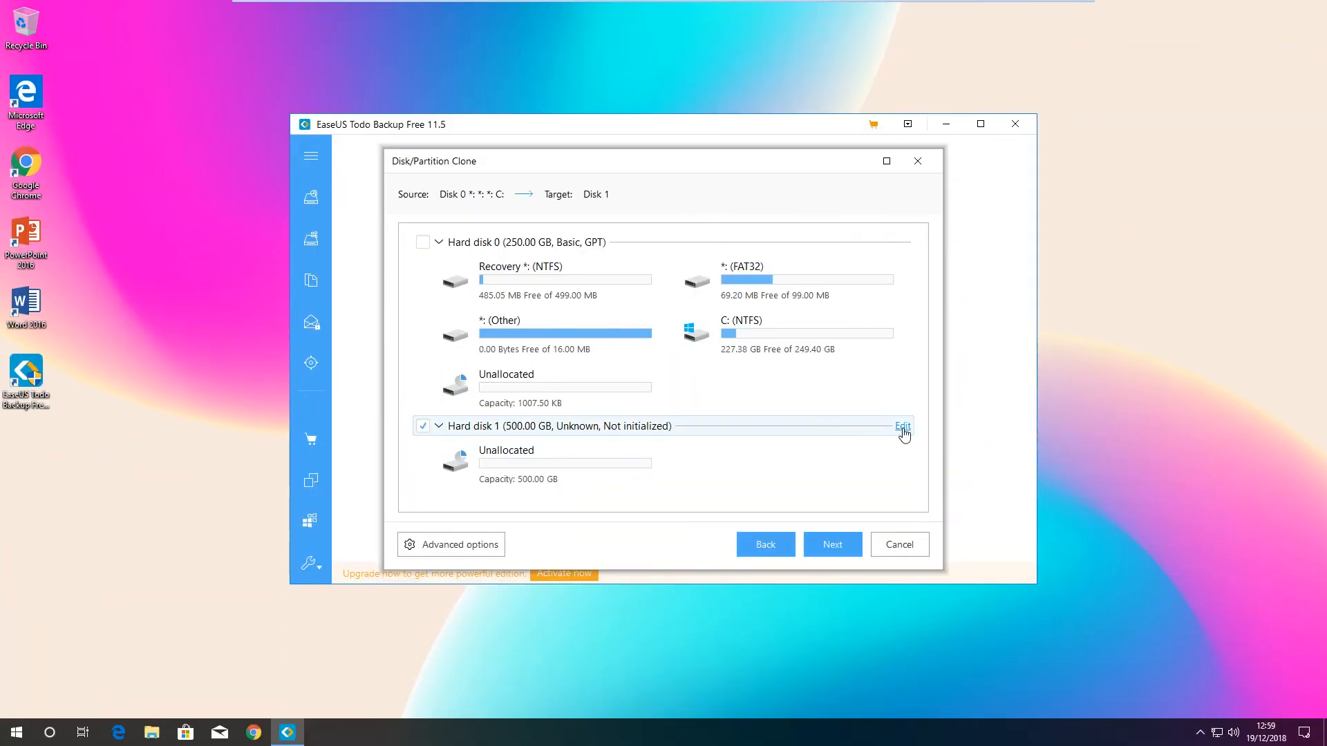
- Preview Hard disk 1's post-clone layout and proceed with cloning Disk 0 onto Disk 1
click(902, 426)
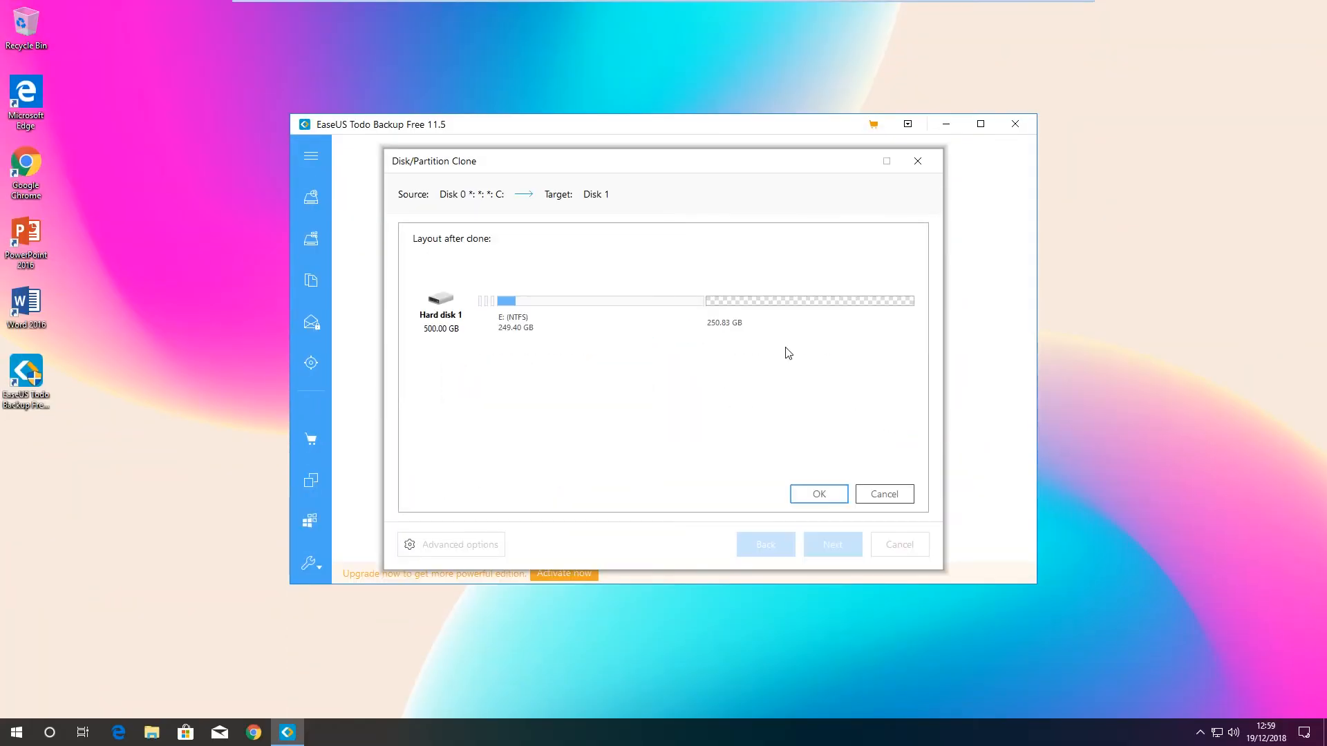
mouse_move(702, 306)
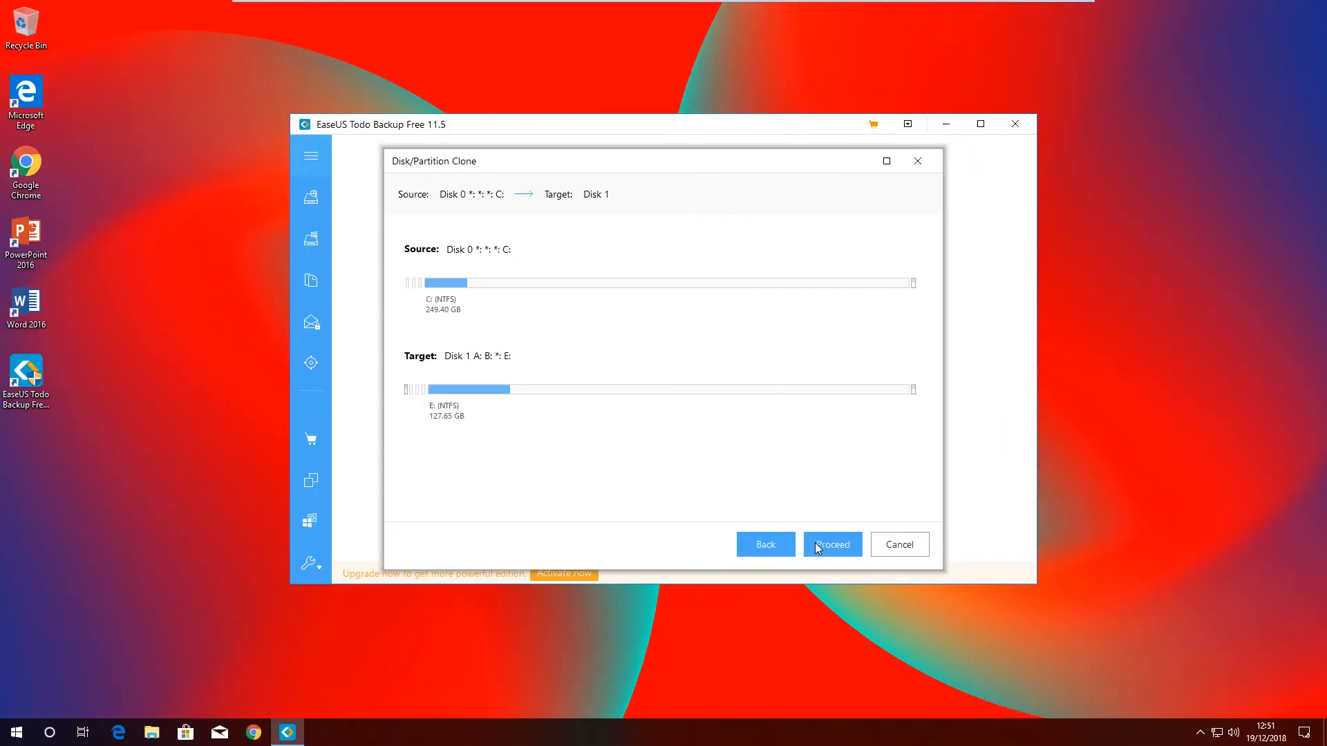
mouse_move(416, 361)
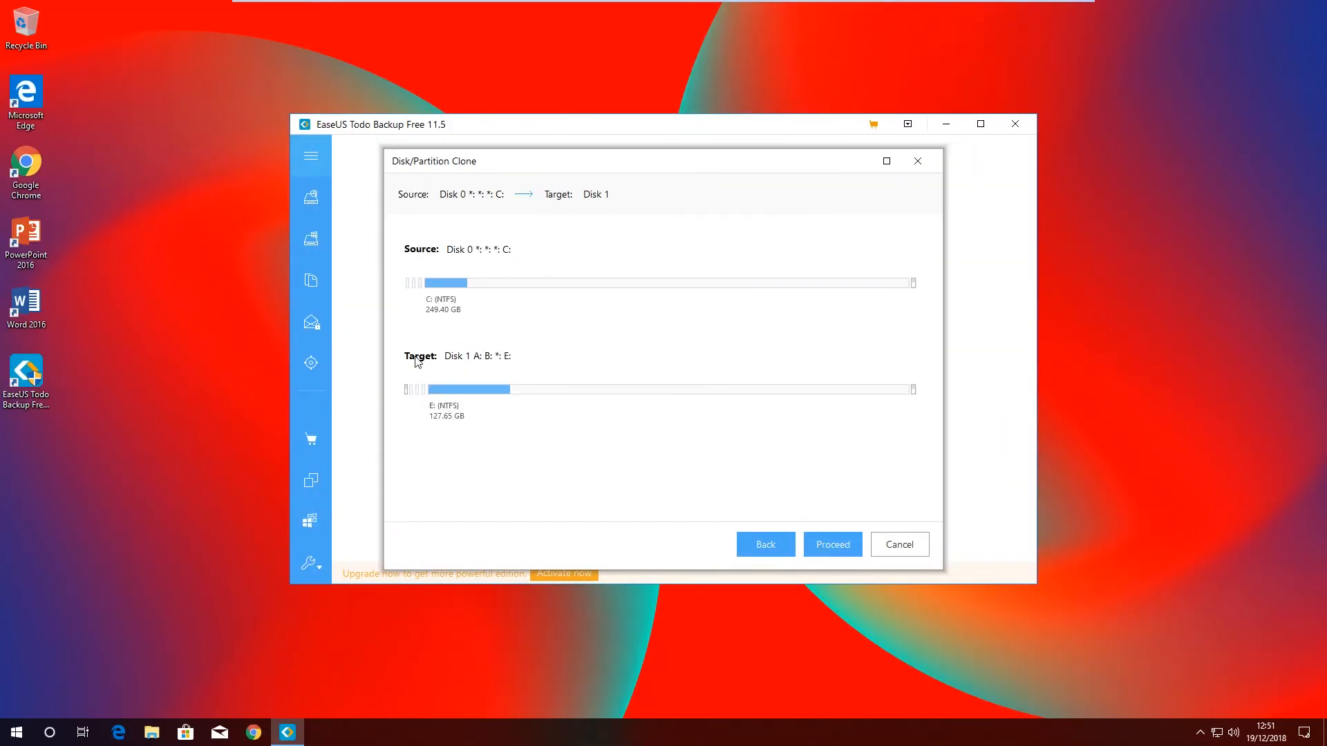
mouse_move(687, 426)
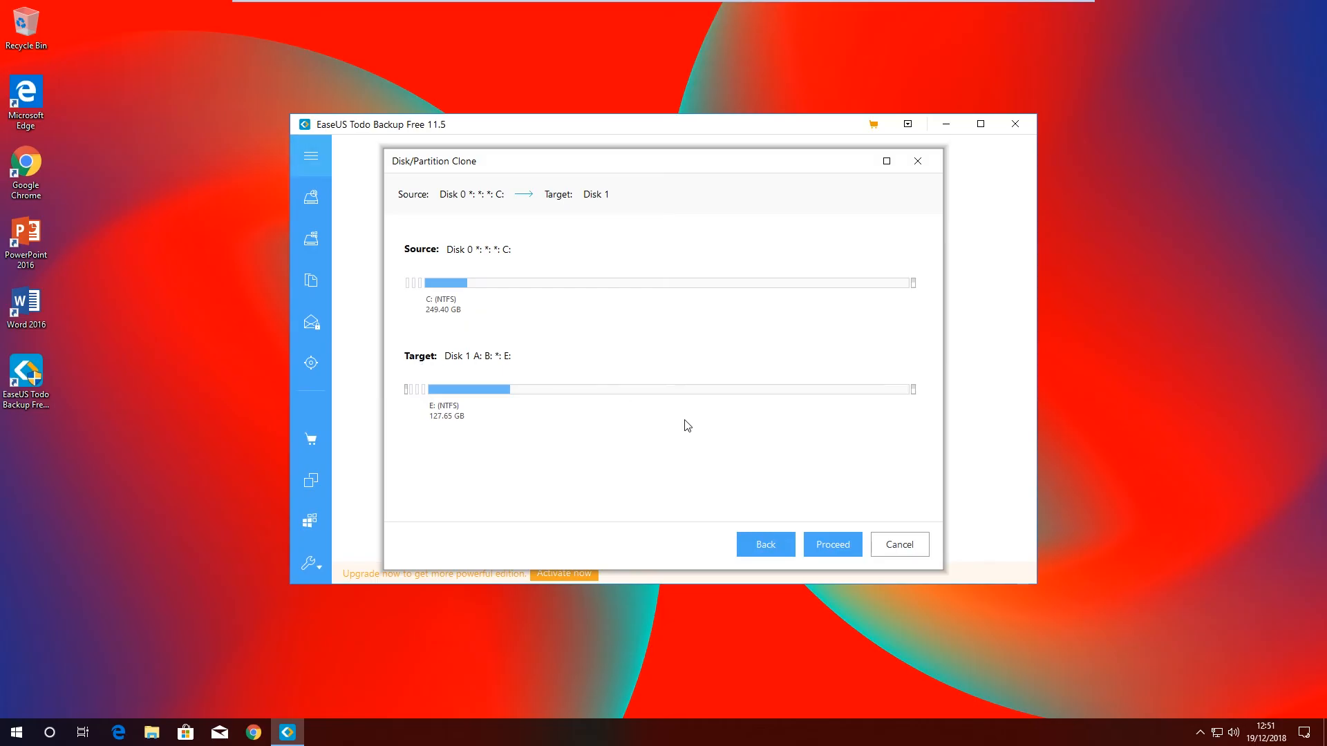
click(831, 545)
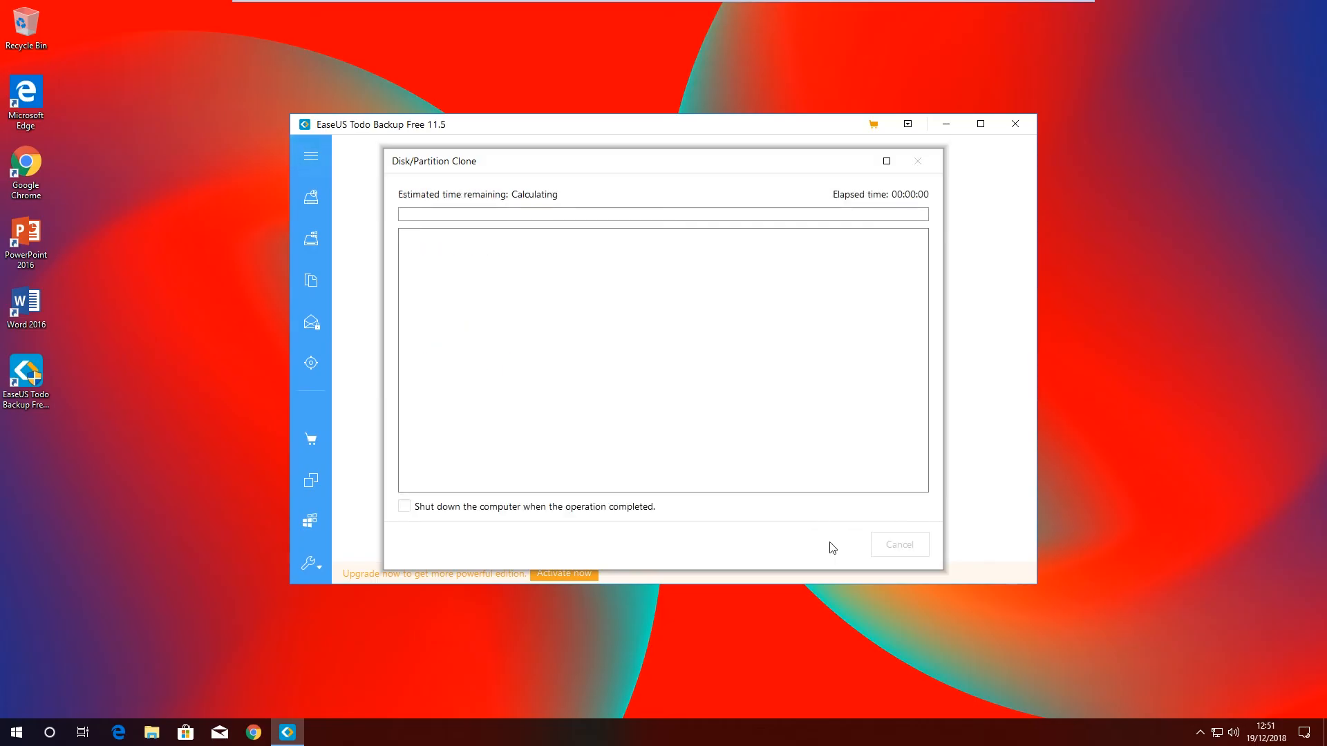